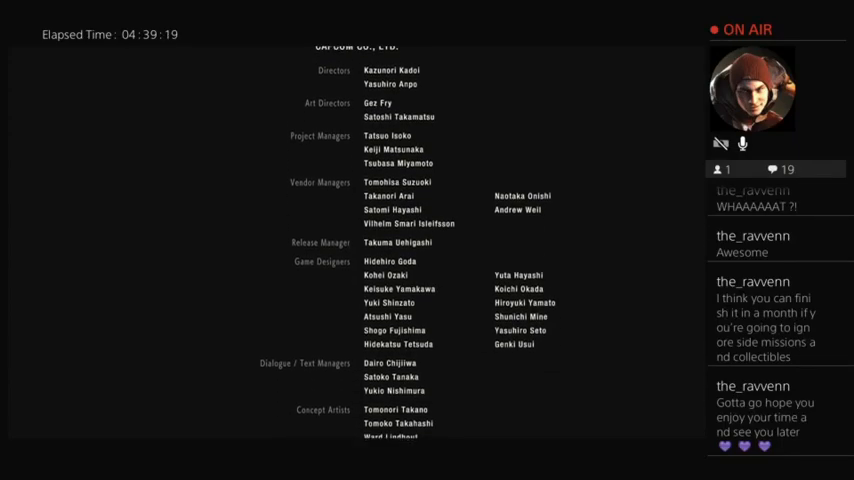
scroll("down", 3)
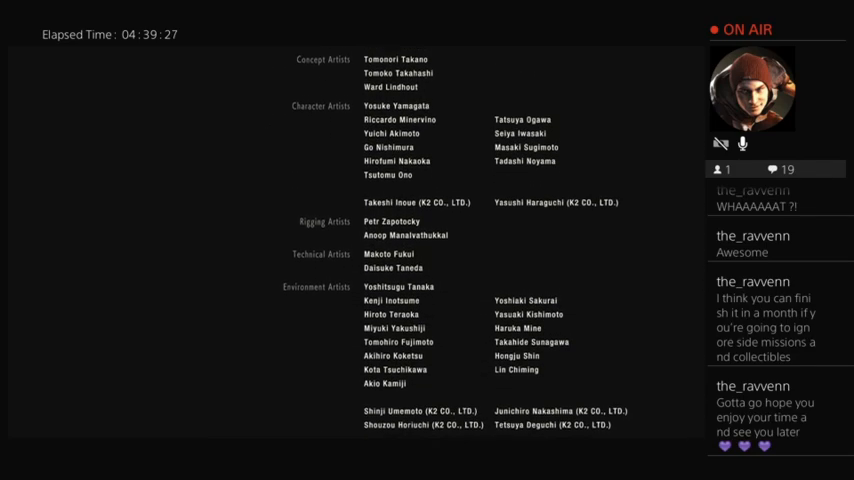
scroll("down", 3)
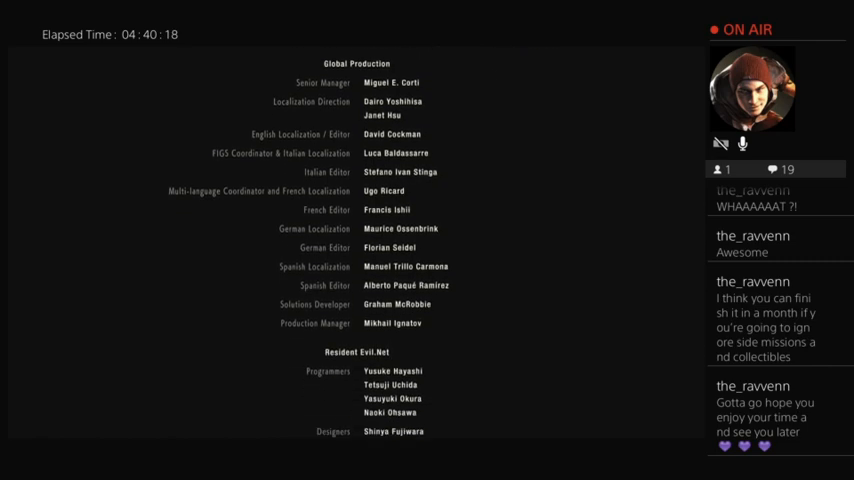
scroll("up", 3)
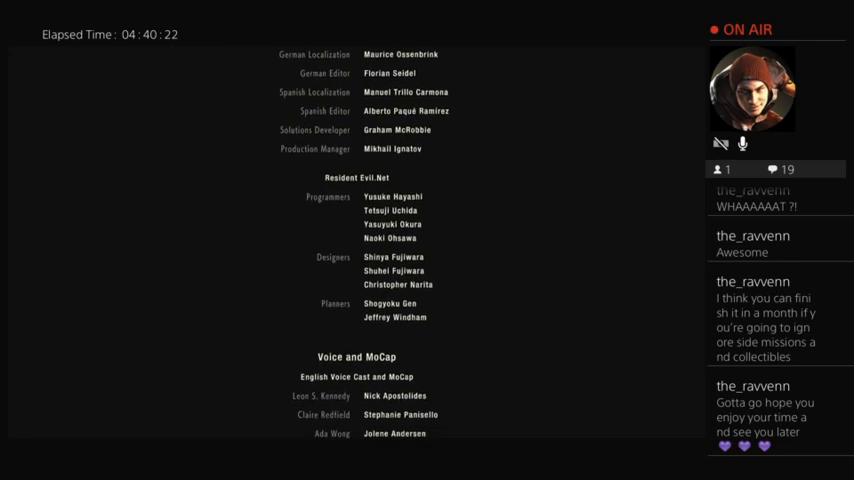
scroll("down", 3)
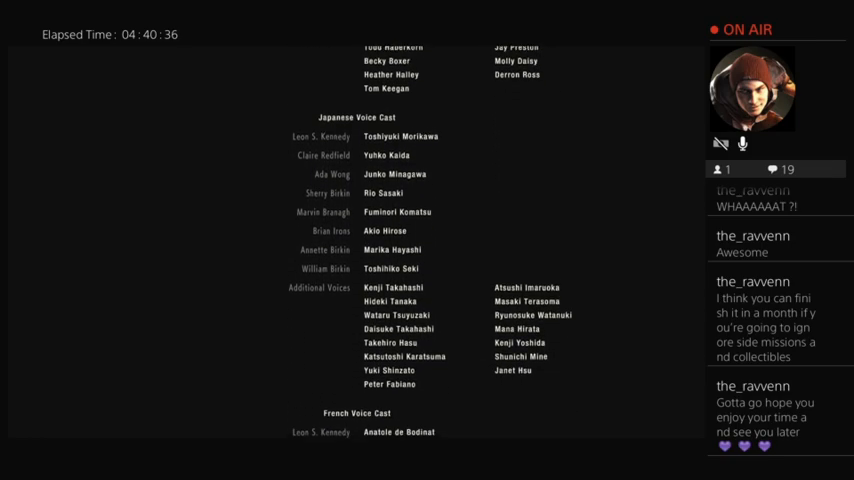
scroll("down", 3)
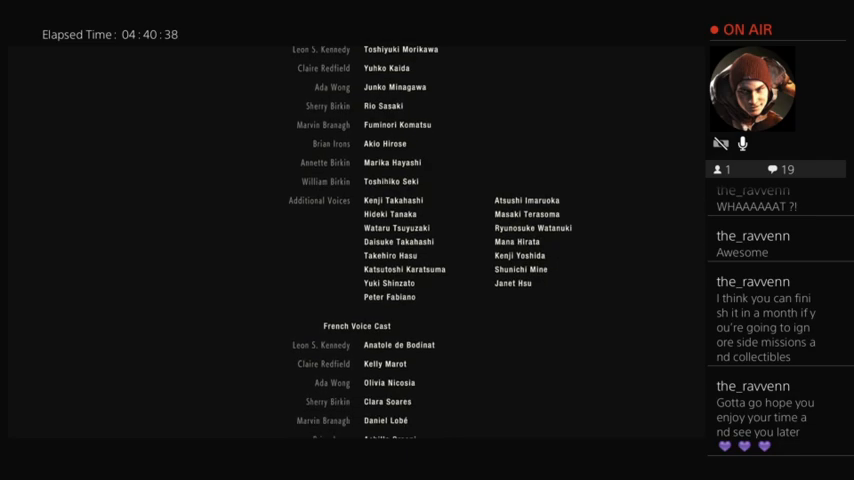